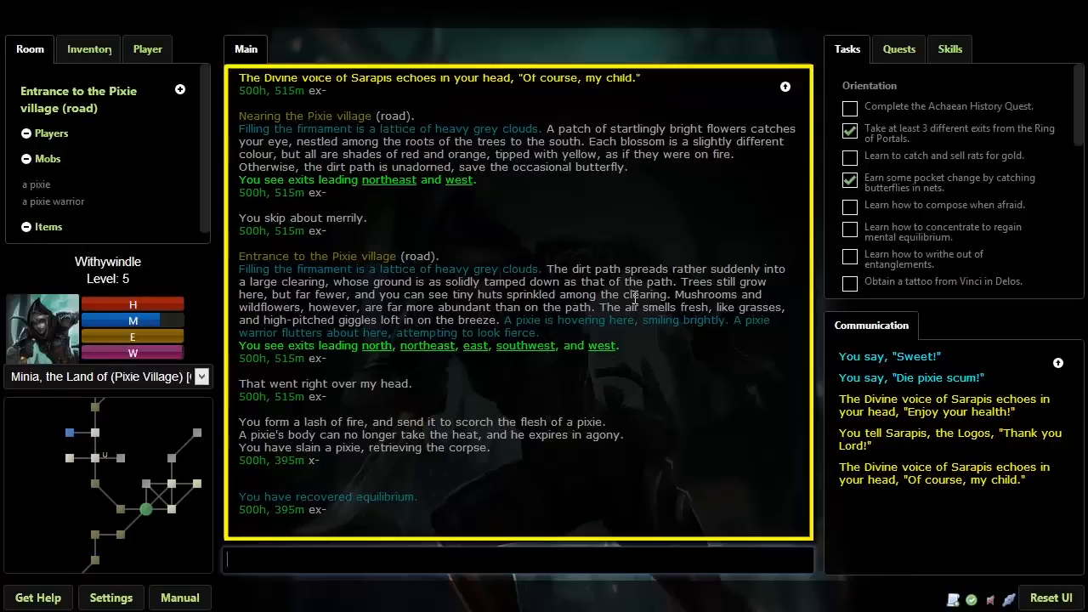
pyautogui.write('in')
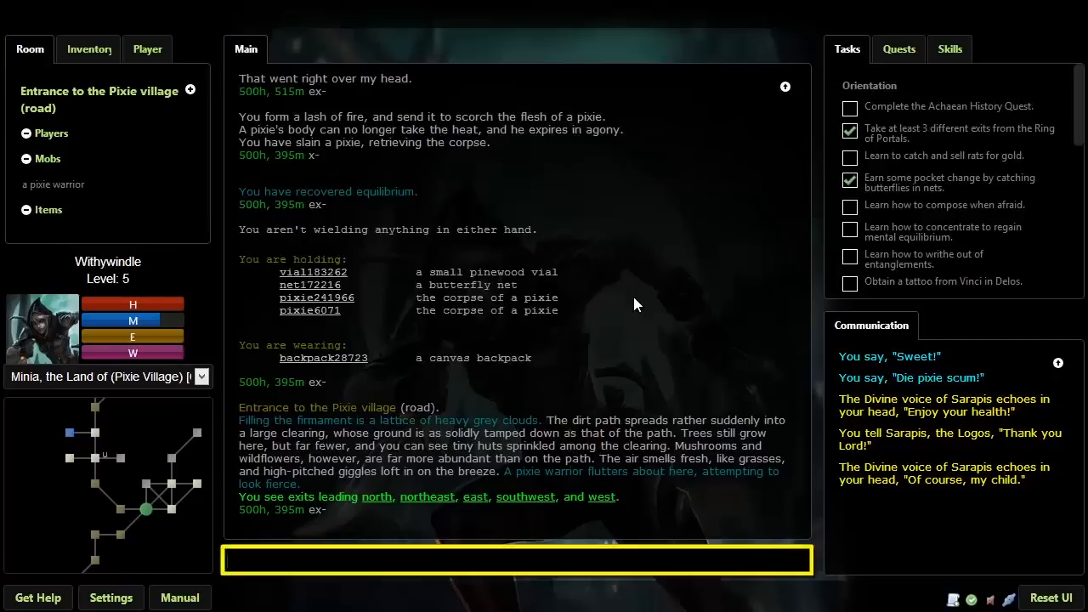
pyautogui.write('cast firelas')
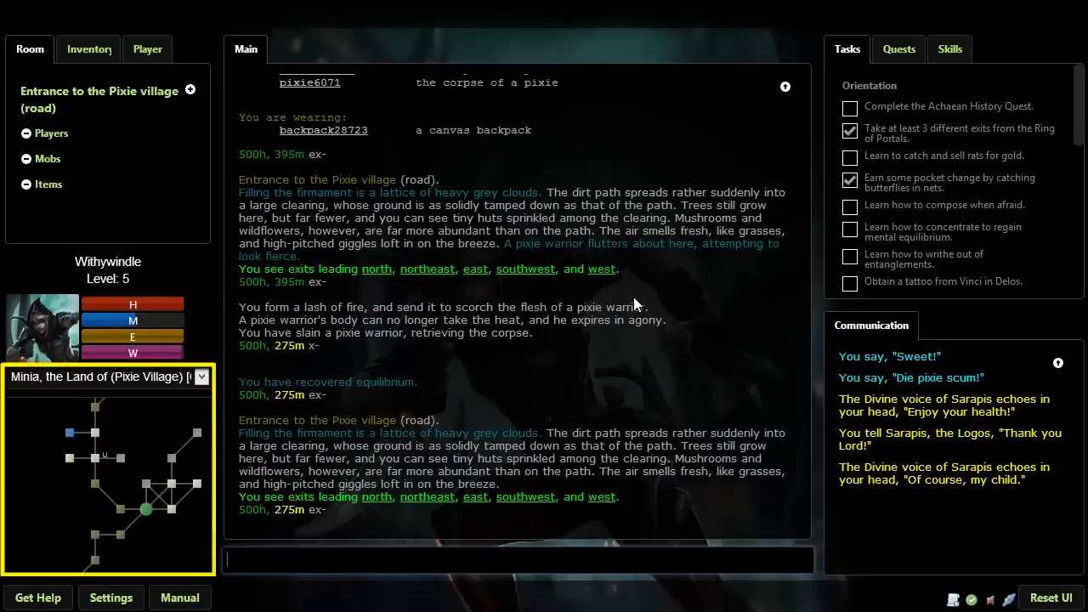
pyautogui.write('w')
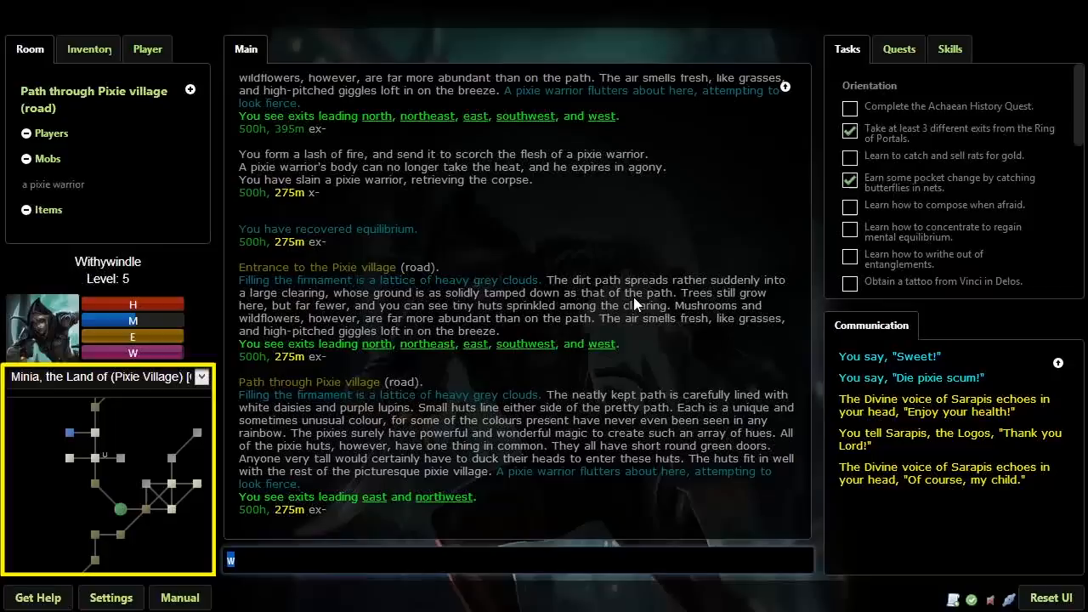
pyautogui.write('cast firelash at pixie')
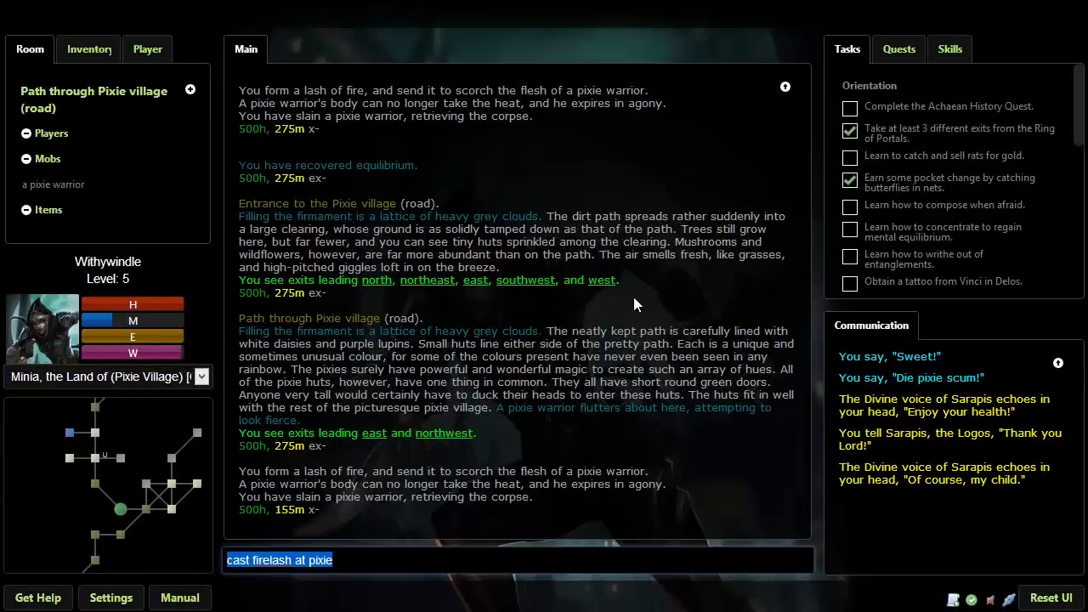
pyautogui.write('nw')
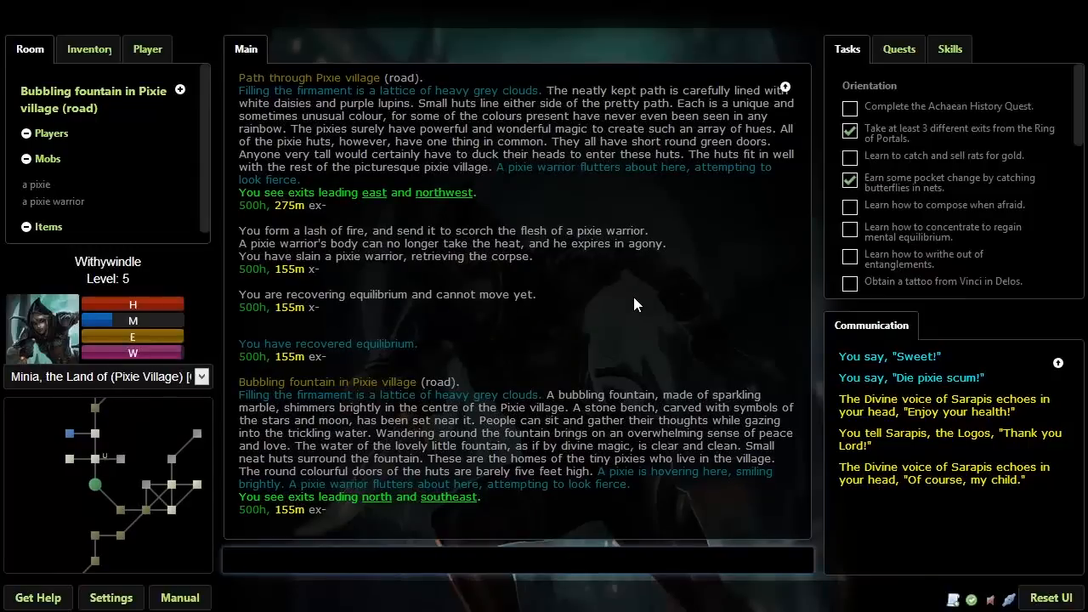
pyautogui.write('cast firelas')
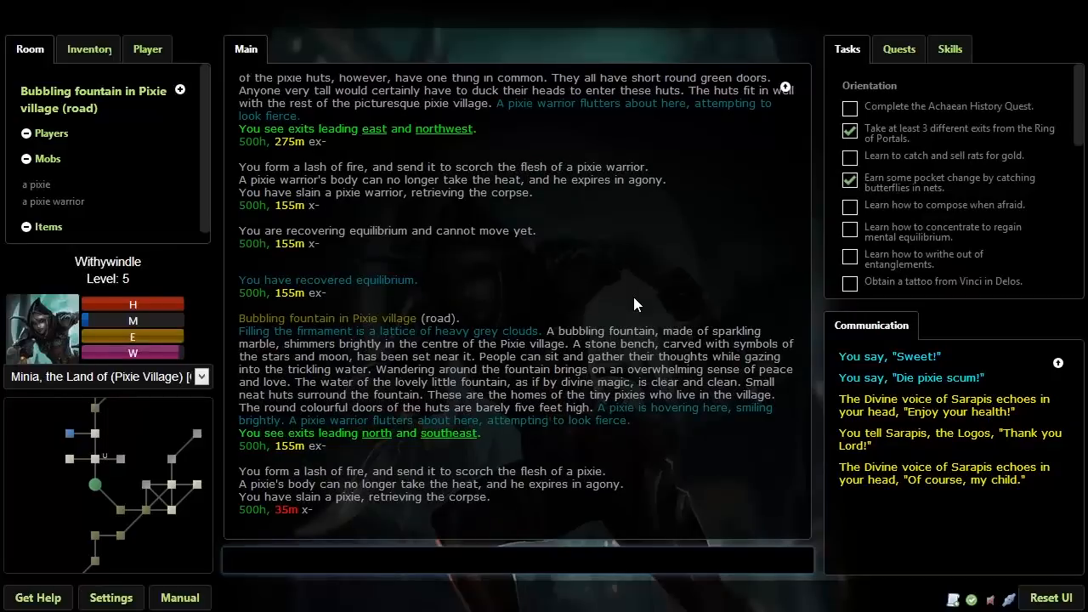
pyautogui.write('skill')
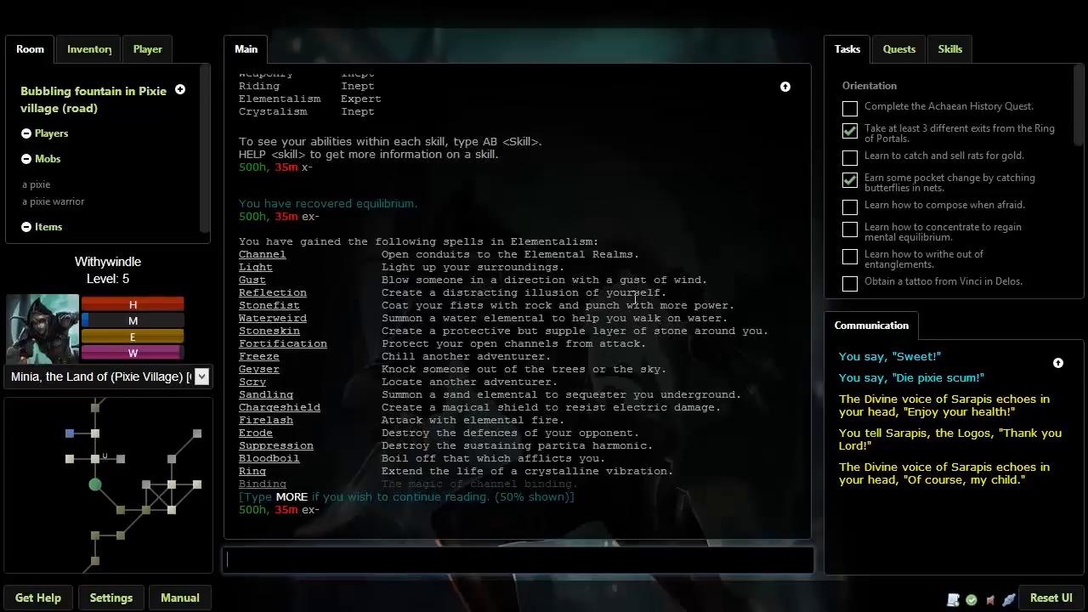
pyautogui.write('ab elementalism')
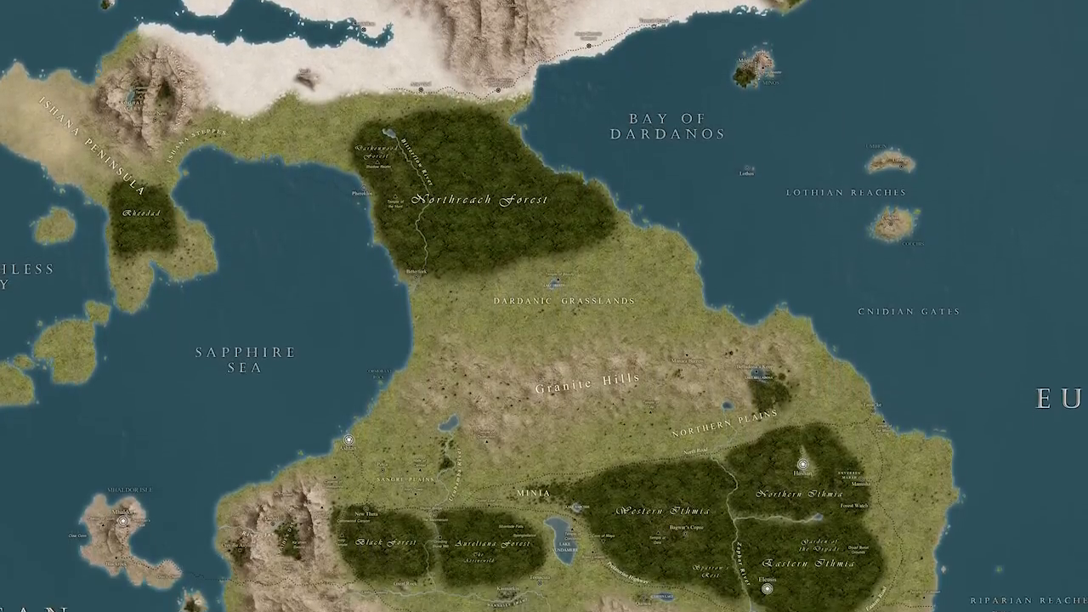
pyautogui.scroll(-3)
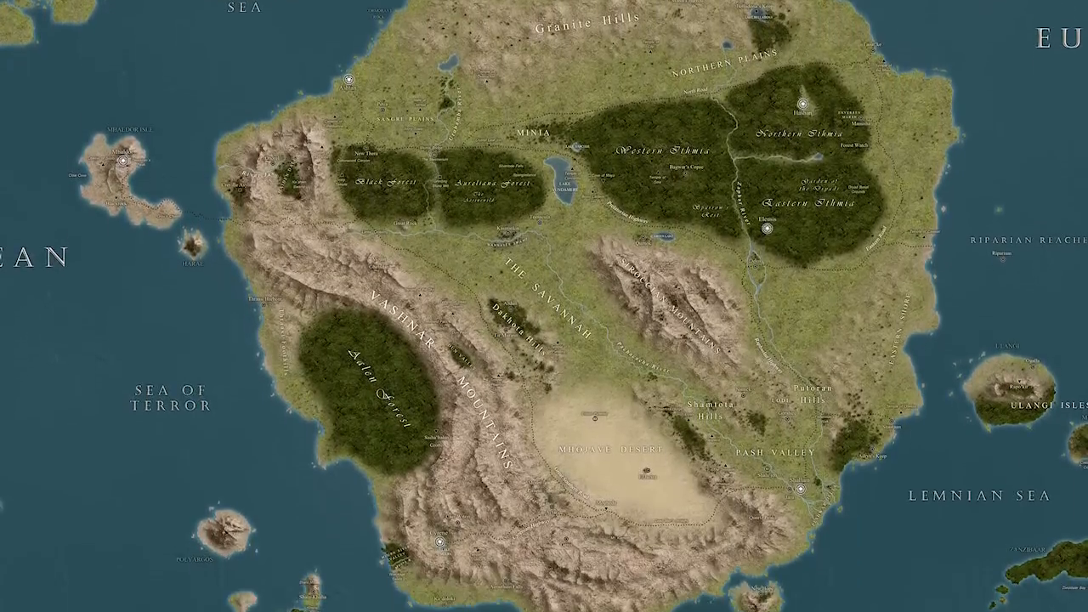